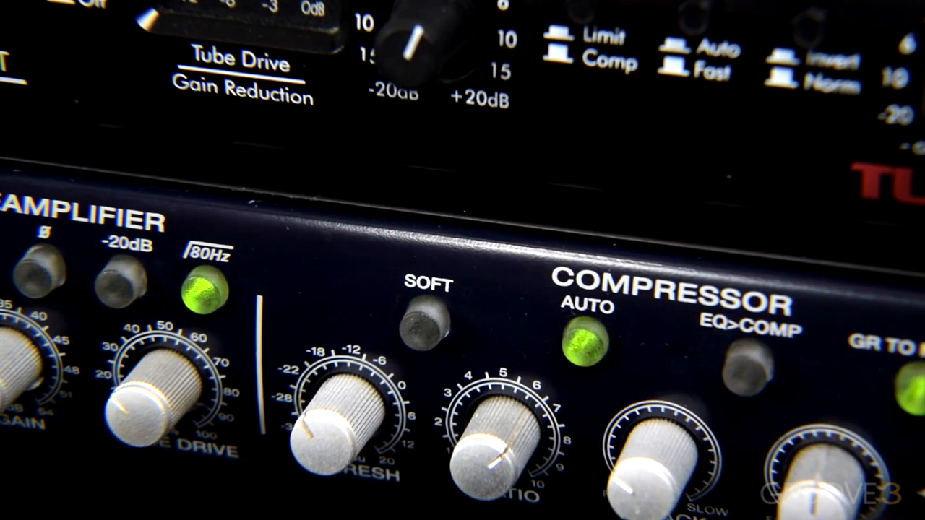
- Bring the Bass Compressor 260 threshold to about −12 dB and set the knee to soft
left_click(425, 318)
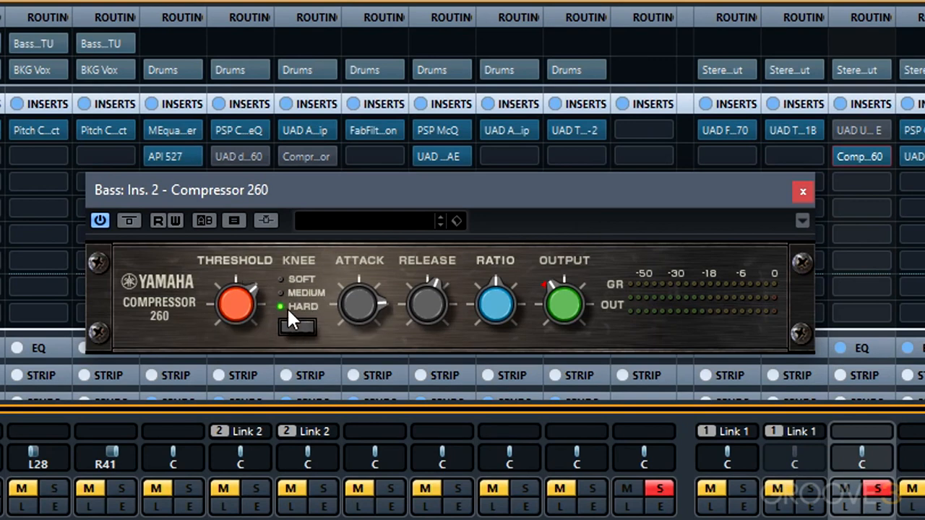
mouse_move(312, 316)
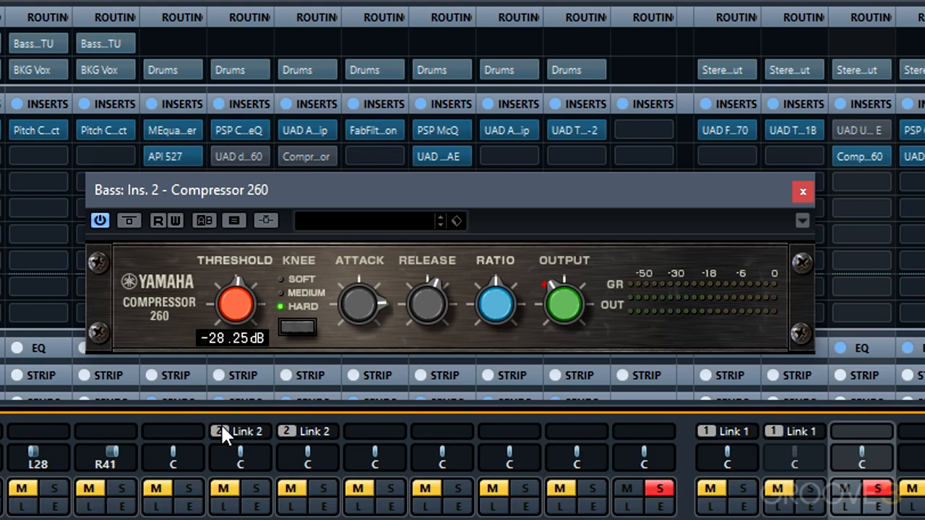
left_click_drag(235, 304, 236, 325)
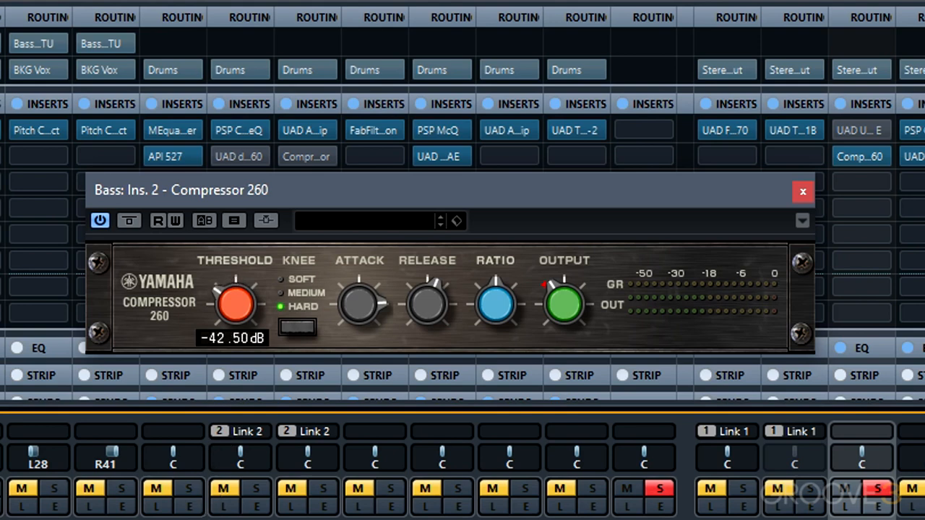
left_click_drag(235, 304, 235, 300)
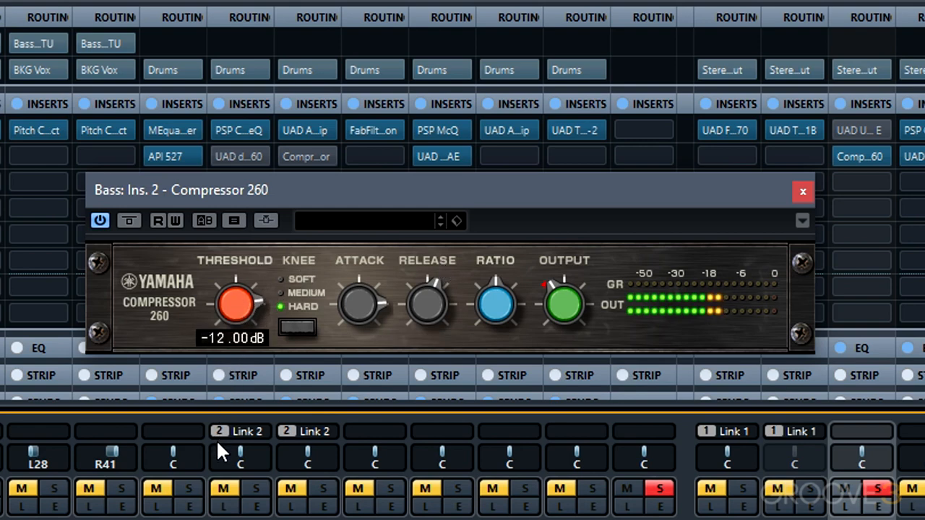
left_click_drag(235, 300, 231, 322)
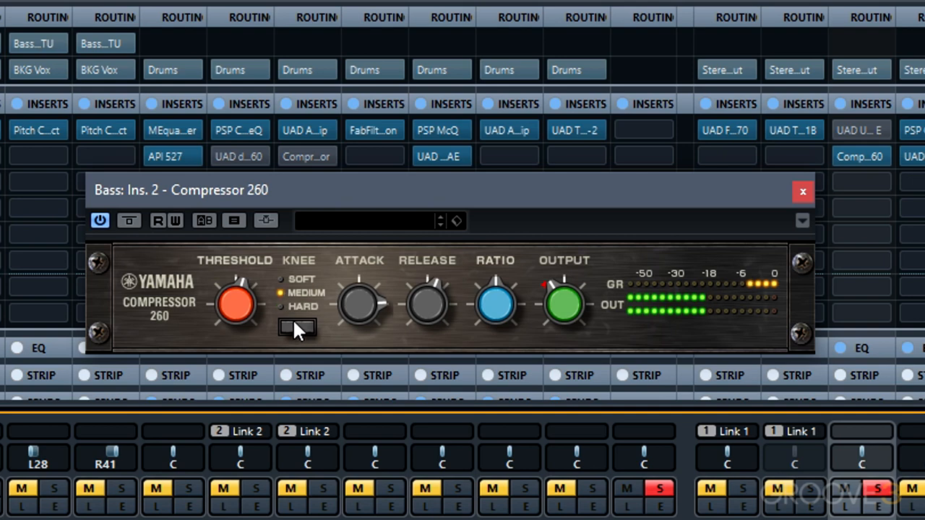
left_click(281, 279)
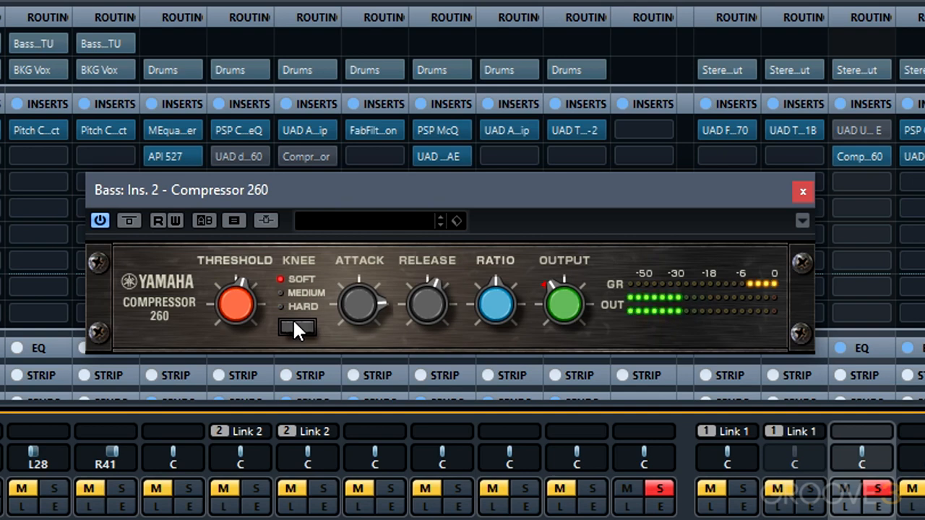
- Switch the Bass compressor knee to hard, then medium, then back to hard
left_click(282, 306)
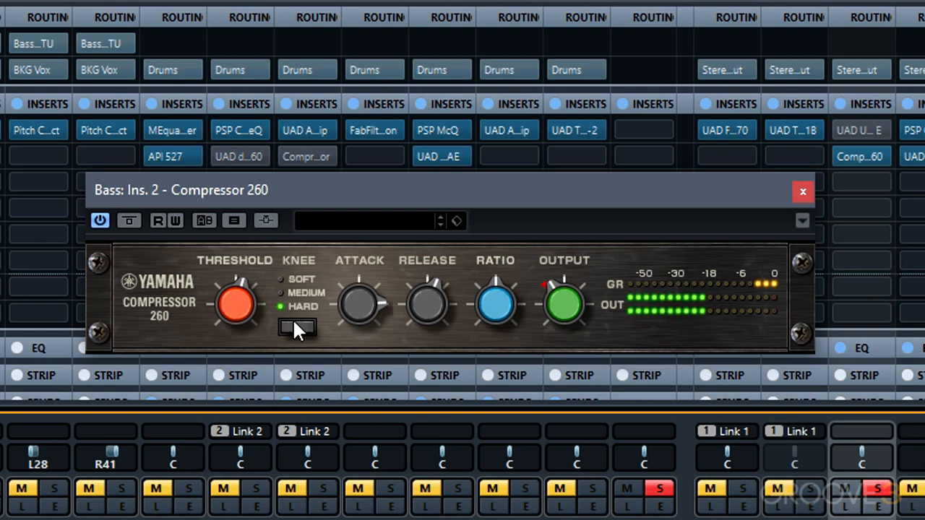
left_click(281, 292)
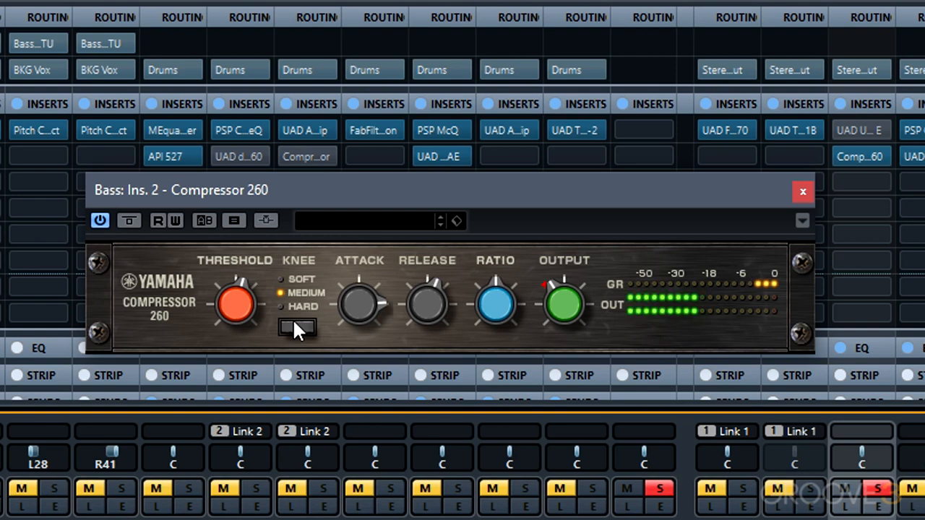
left_click(280, 279)
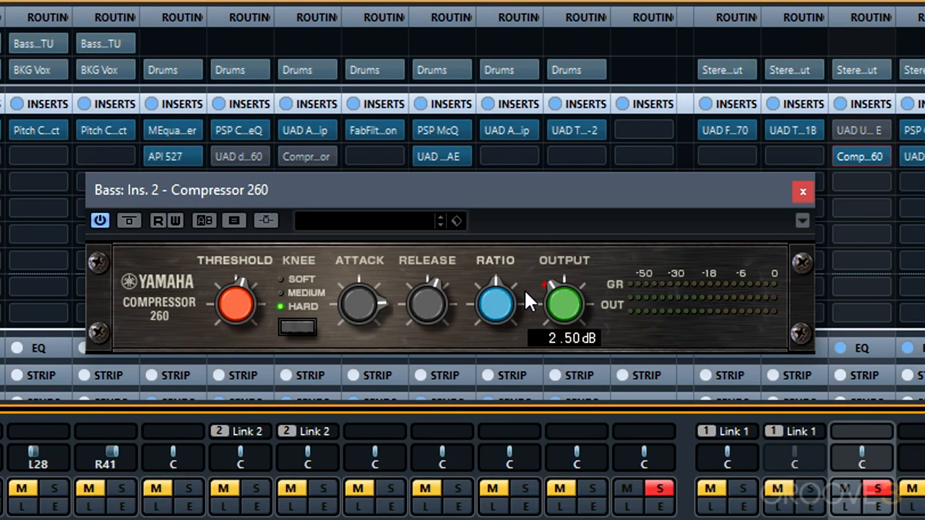
mouse_move(527, 299)
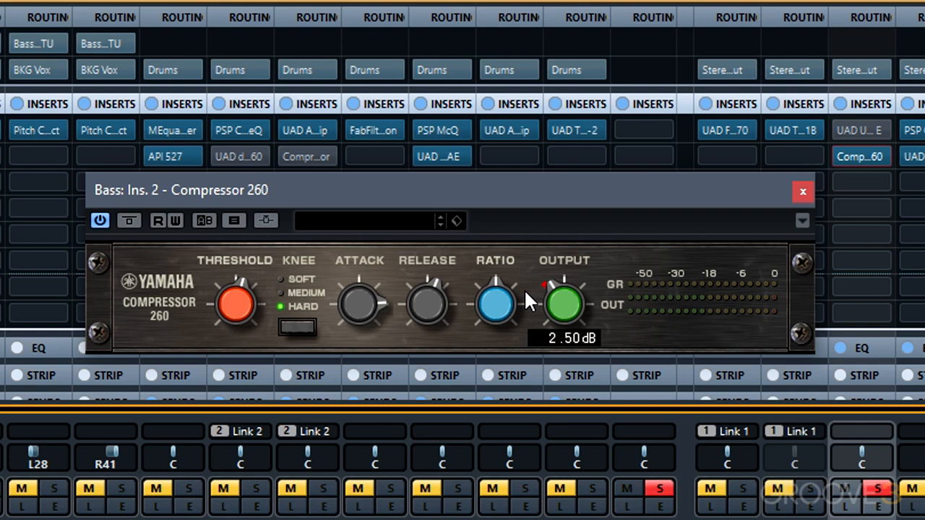
mouse_move(539, 281)
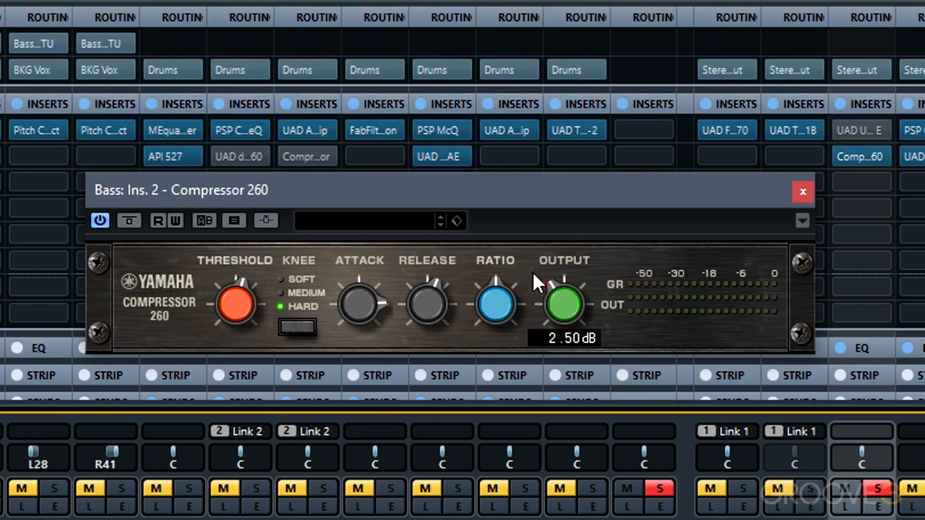